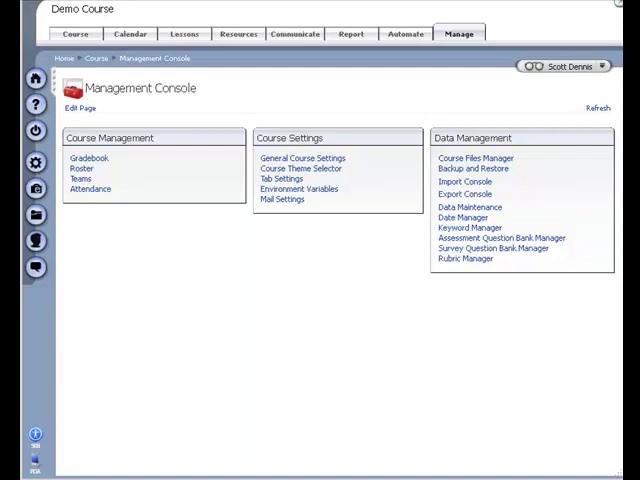
pyautogui.moveTo(336, 332)
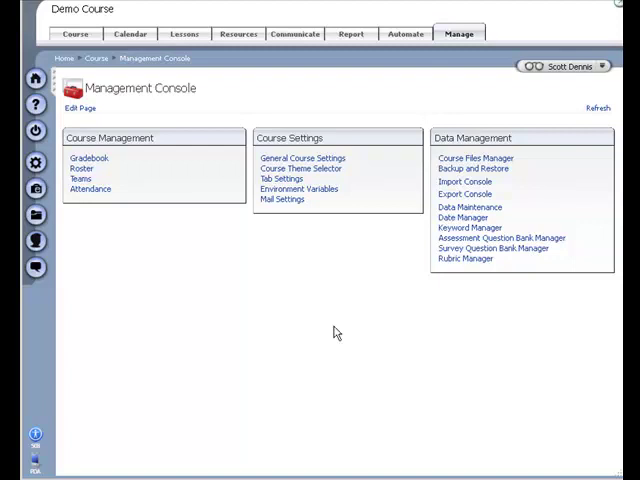
pyautogui.moveTo(385, 308)
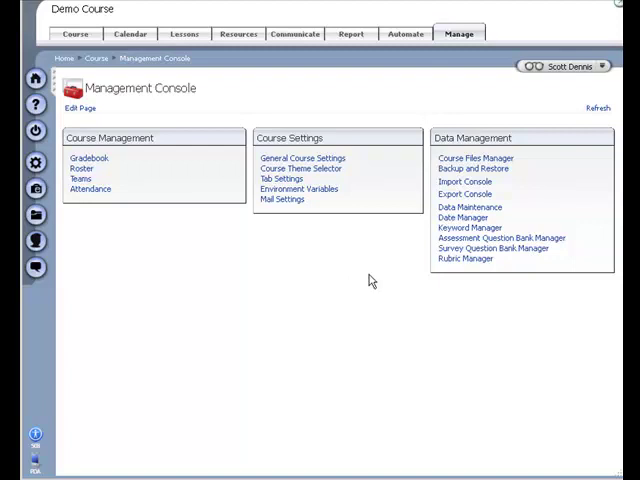
pyautogui.moveTo(48, 17)
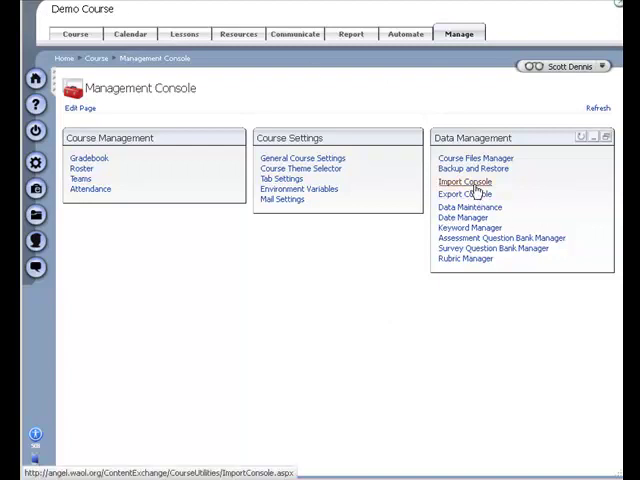
pyautogui.moveTo(472, 192)
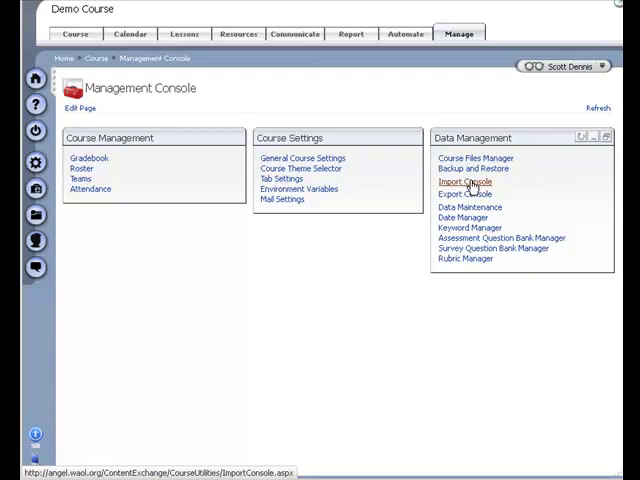
# Step: Start a Master Course copy from OCL-Master-Precalculus II-MATH8142 with backup and replace enabled
pyautogui.click(463, 181)
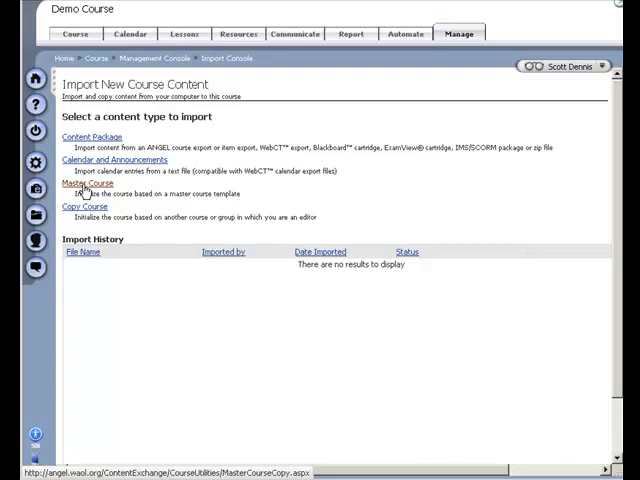
pyautogui.click(87, 183)
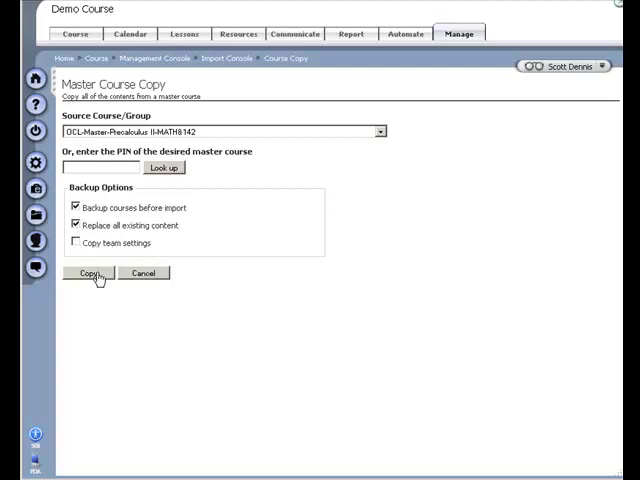
# Step: Submit the master course copy, dismiss the processing notice, and go to An Empty Shell
pyautogui.click(89, 273)
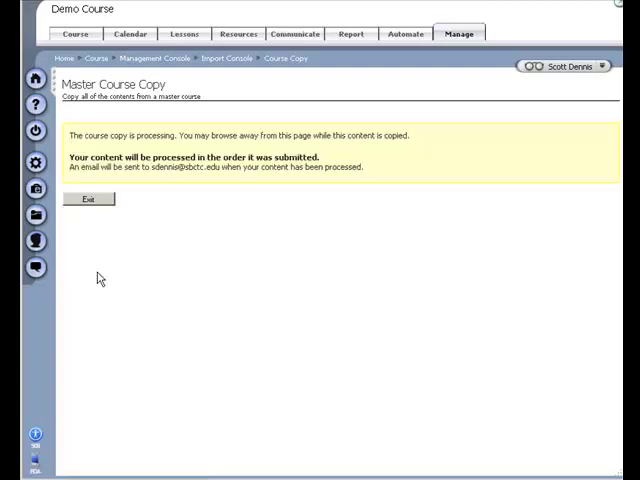
pyautogui.moveTo(91, 251)
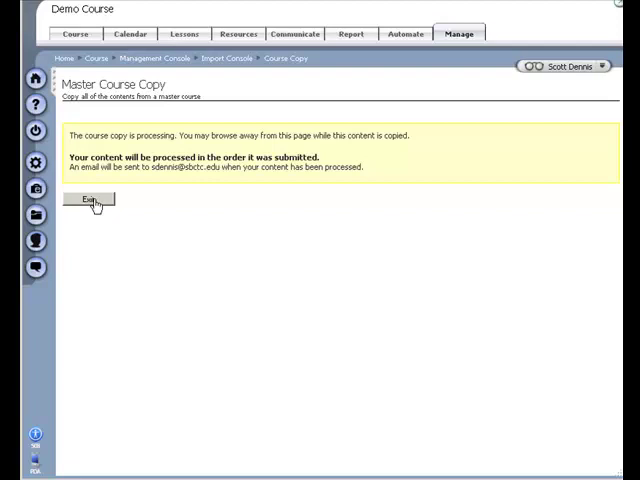
pyautogui.click(89, 199)
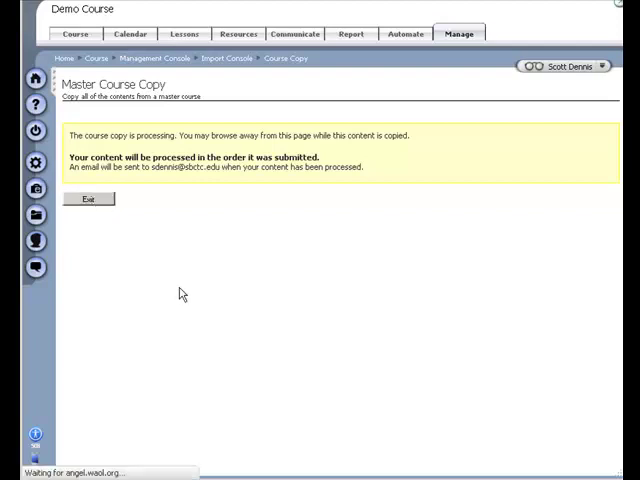
pyautogui.click(89, 198)
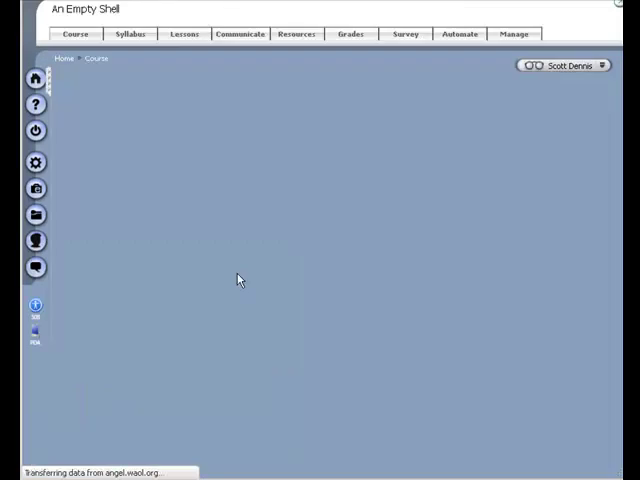
# Step: Start an ANGEL Format export of An Empty Shell from the Export Console
pyautogui.click(184, 33)
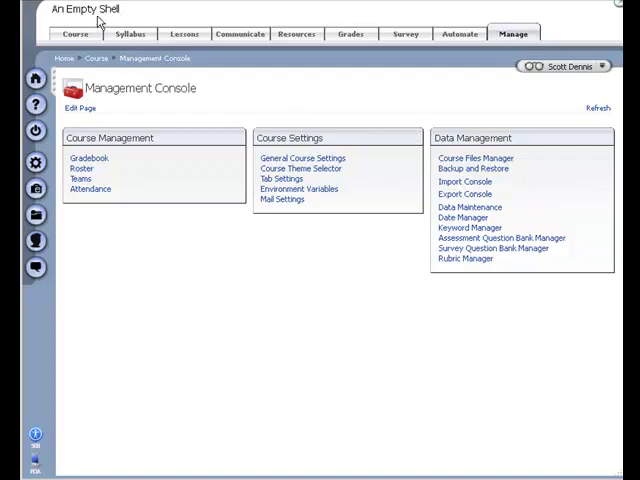
pyautogui.moveTo(362, 239)
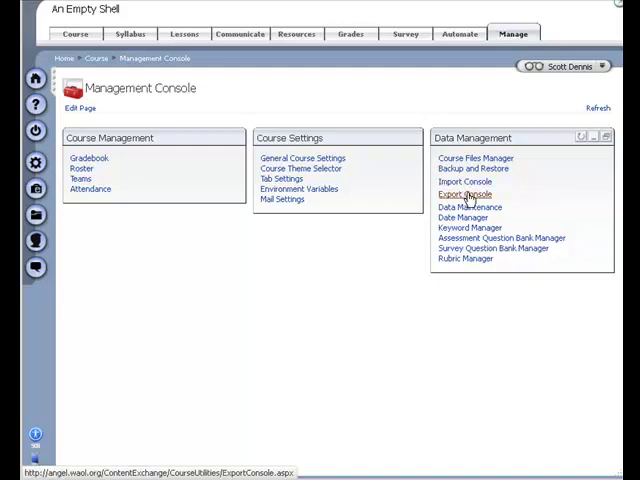
pyautogui.click(464, 194)
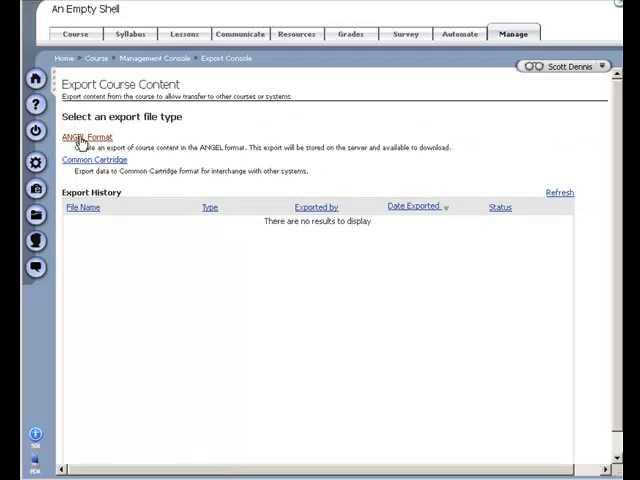
pyautogui.click(86, 137)
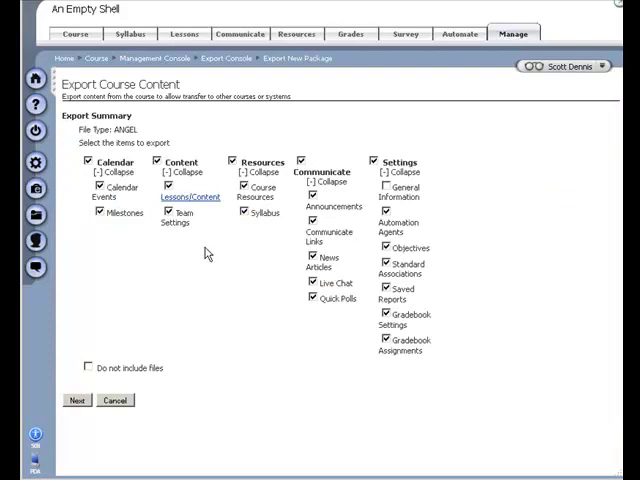
# Step: Export only content and settings, excluding calendar, resources and communicate, and check export history
pyautogui.click(89, 162)
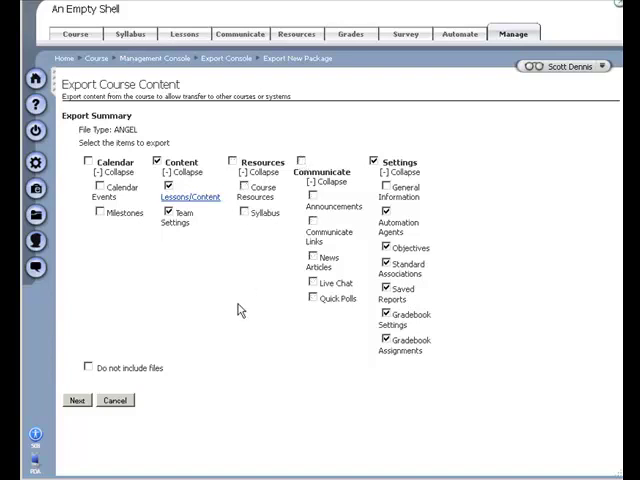
pyautogui.moveTo(197, 344)
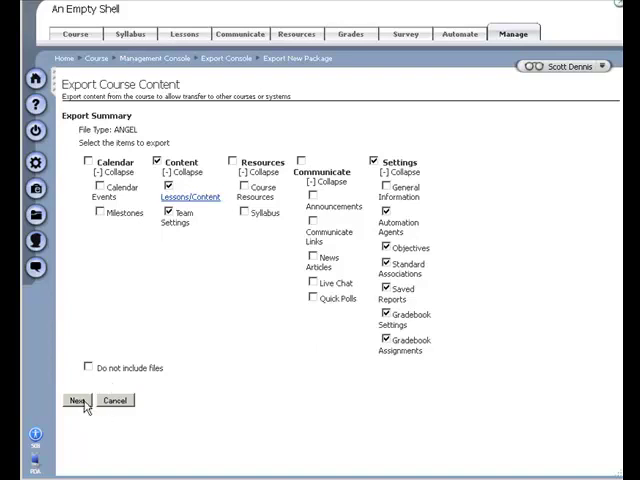
pyautogui.click(79, 400)
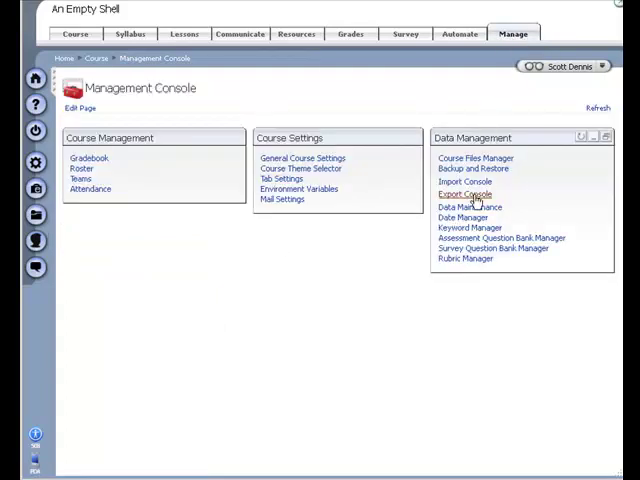
pyautogui.click(463, 193)
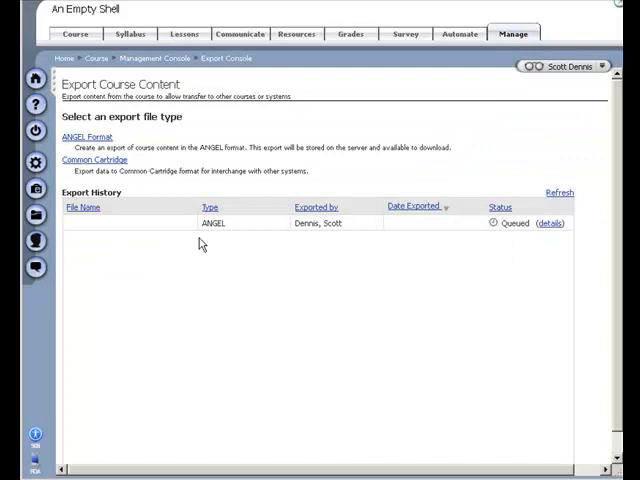
pyautogui.moveTo(424, 238)
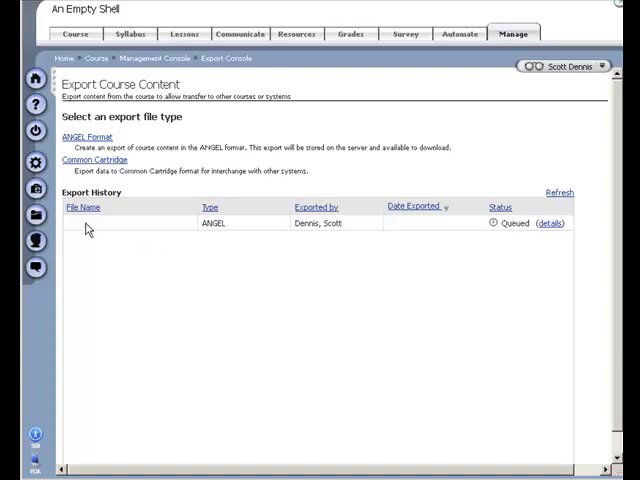
pyautogui.moveTo(100, 228)
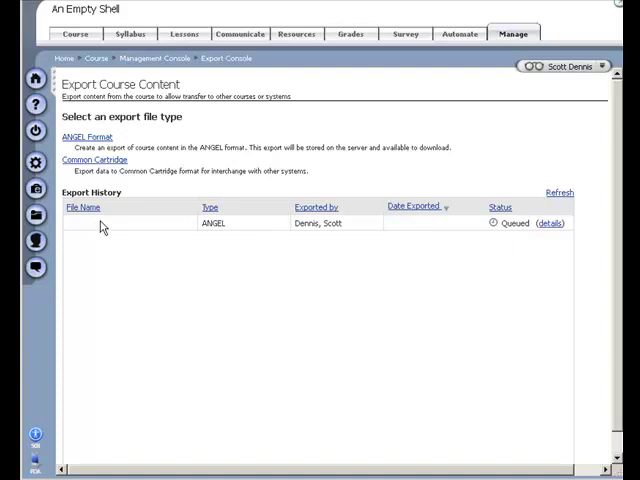
pyautogui.moveTo(99, 229)
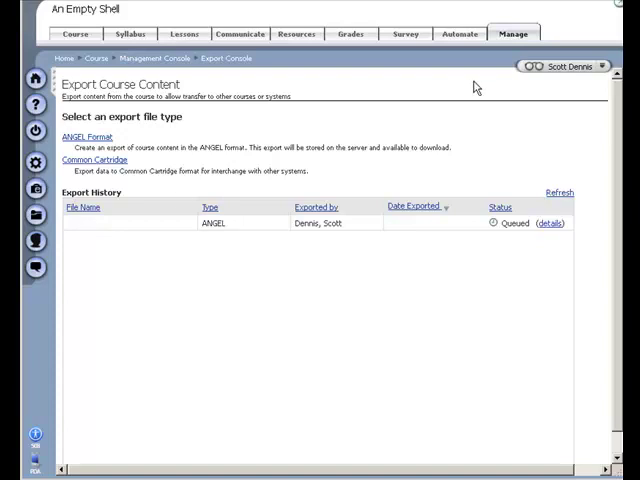
pyautogui.moveTo(513, 33)
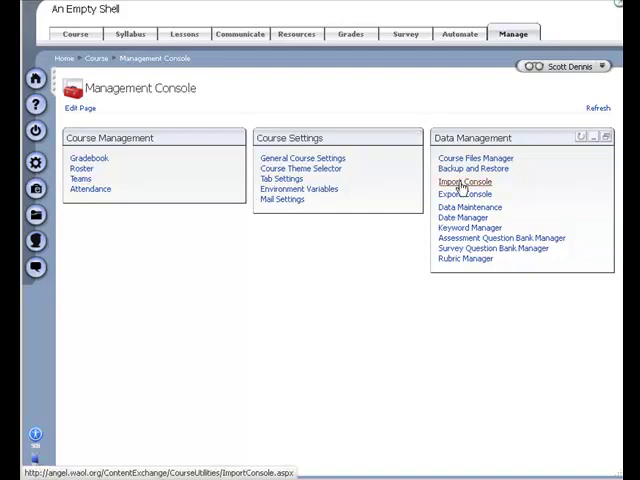
# Step: Go to the Import Console to reach the content package upload page
pyautogui.click(463, 181)
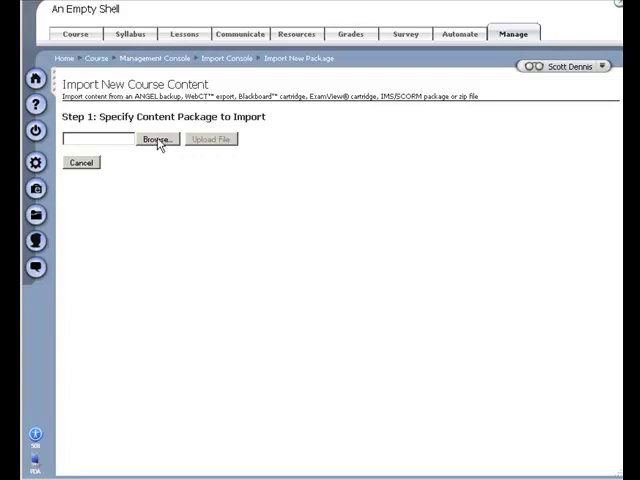
pyautogui.moveTo(160, 231)
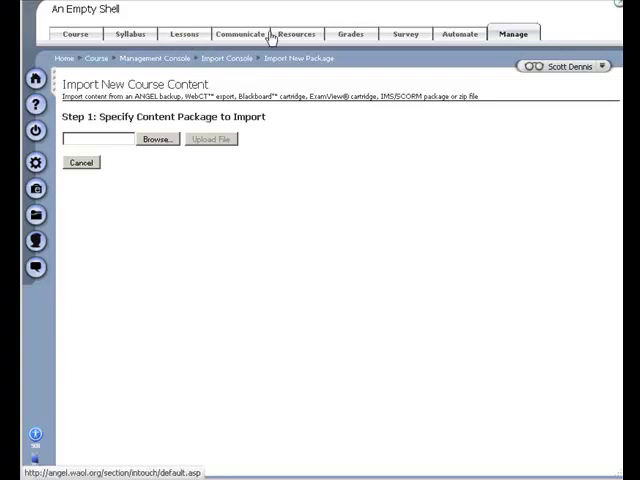
pyautogui.moveTo(172, 214)
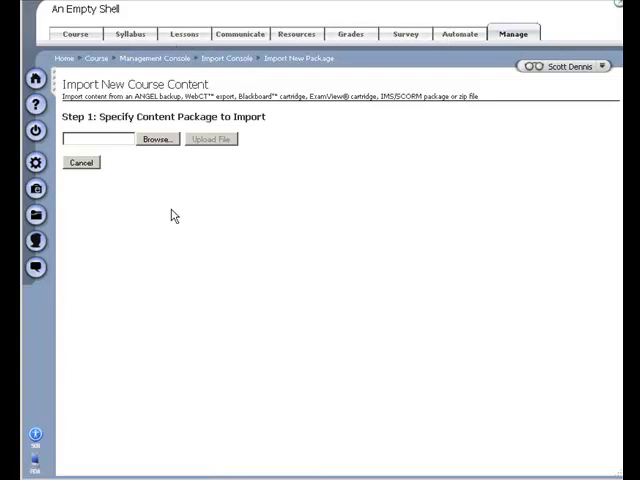